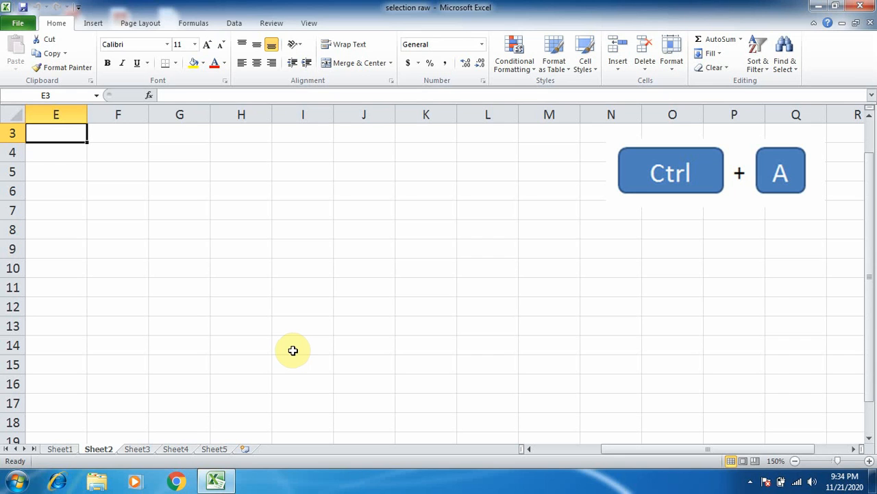
{"action": "mouse_move", "coordinate": [200, 307]}
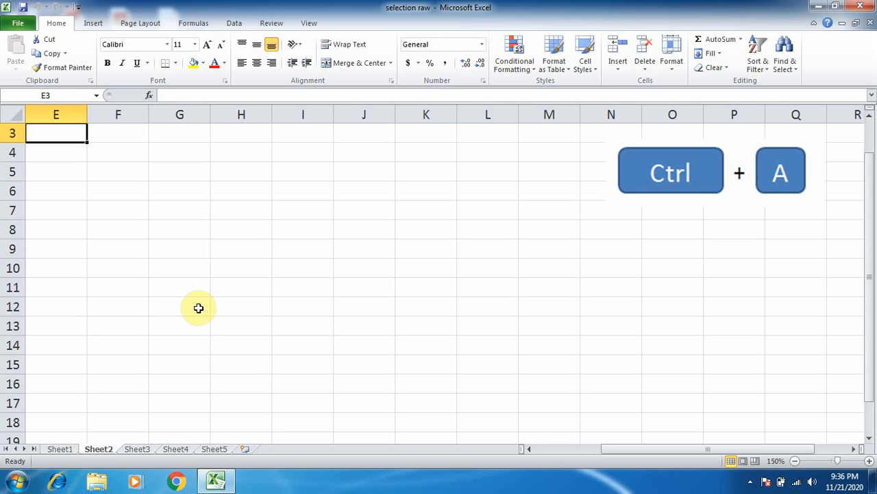
{"action": "mouse_move", "coordinate": [120, 213]}
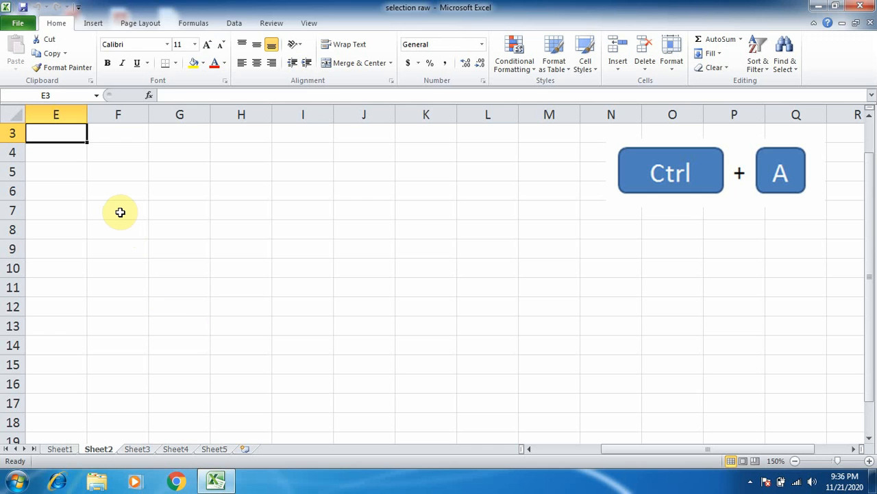
{"action": "mouse_move", "coordinate": [71, 167]}
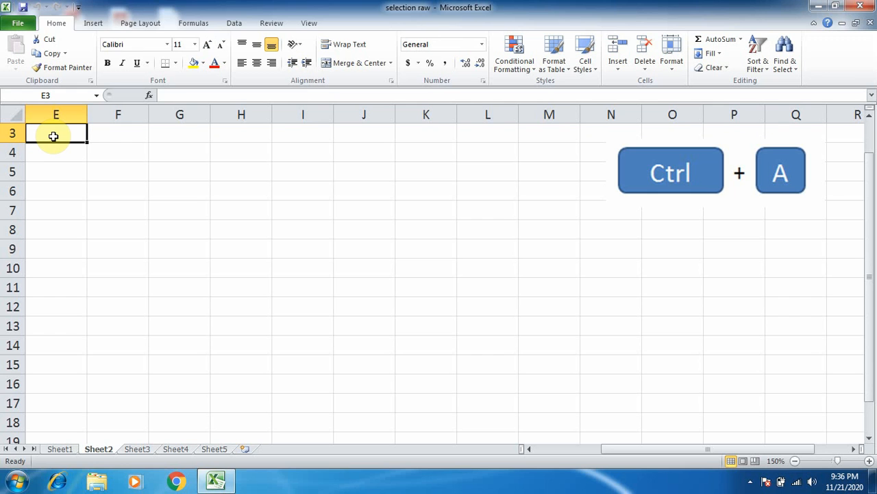
{"action": "mouse_move", "coordinate": [137, 219]}
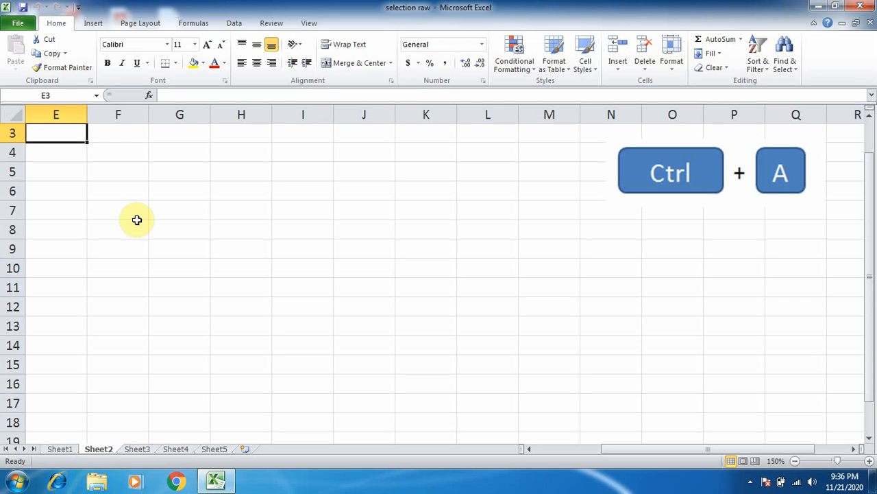
{"action": "mouse_move", "coordinate": [634, 202]}
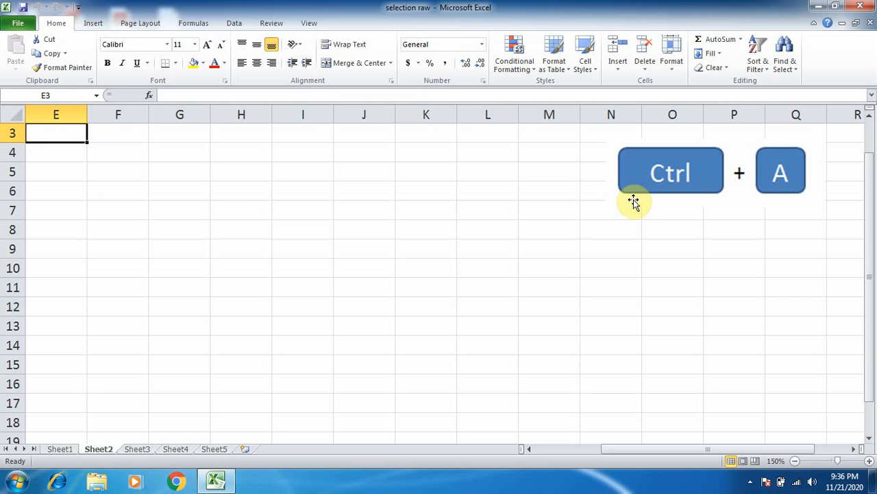
{"action": "mouse_move", "coordinate": [654, 172]}
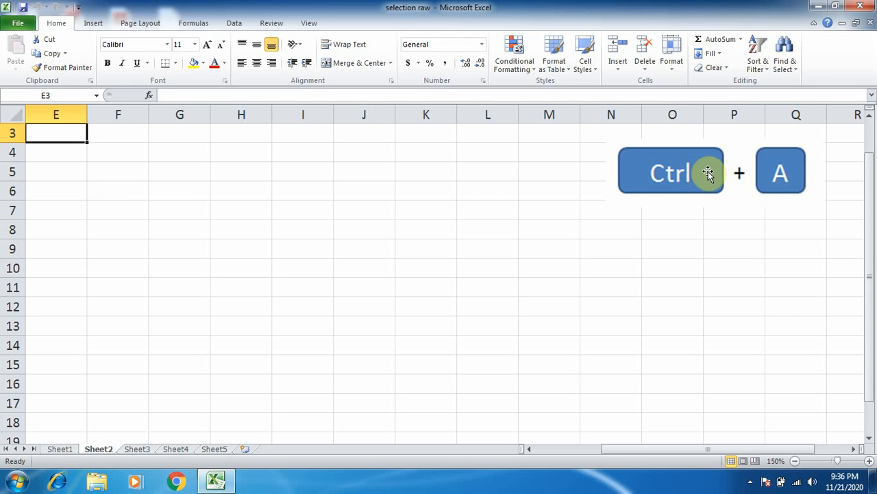
{"action": "mouse_move", "coordinate": [705, 180]}
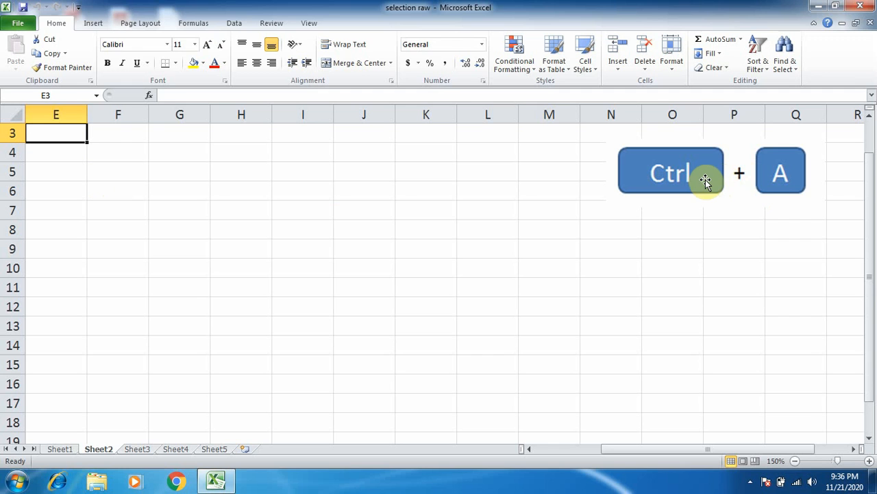
{"action": "mouse_move", "coordinate": [722, 176]}
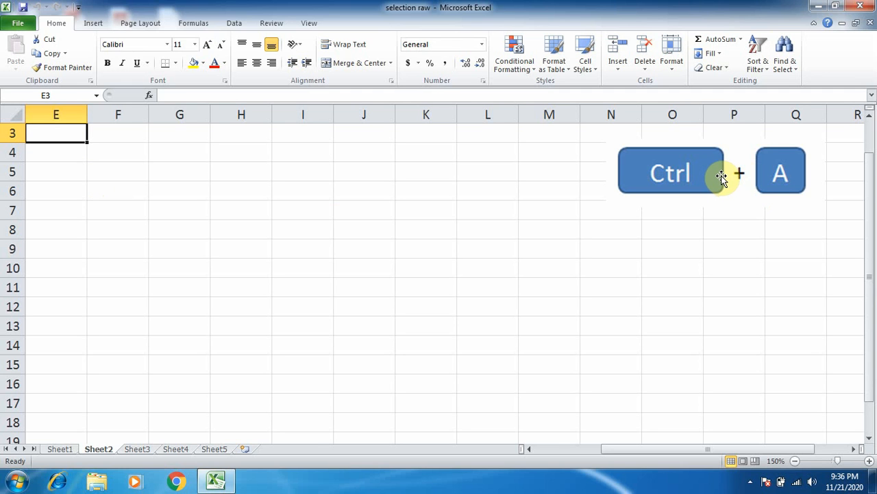
{"action": "mouse_move", "coordinate": [723, 182]}
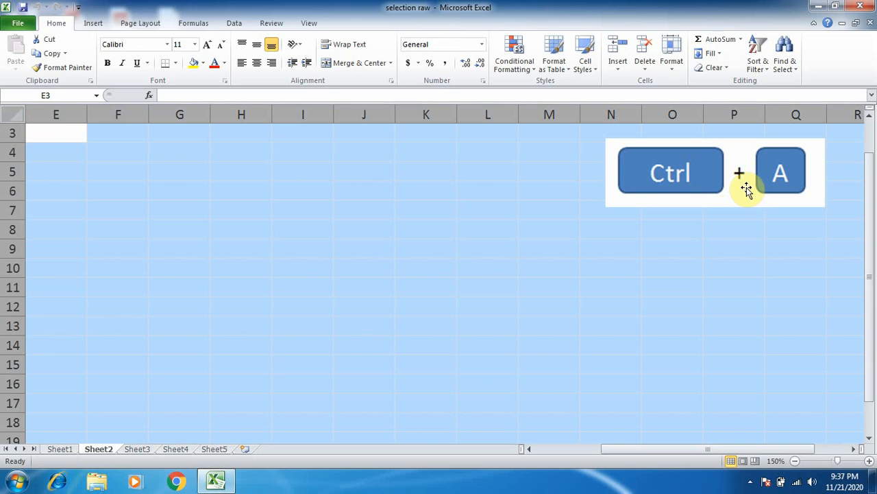
{"action": "mouse_move", "coordinate": [763, 209]}
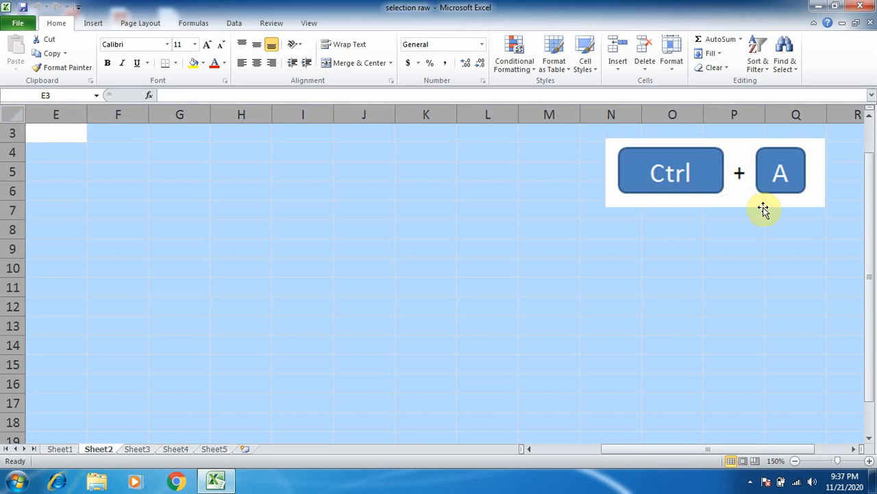
{"action": "mouse_move", "coordinate": [735, 203]}
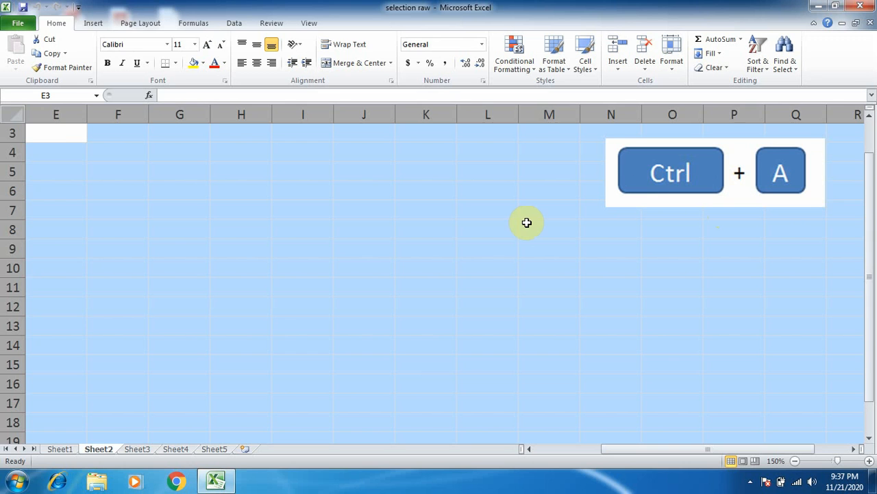
Clear the whole-sheet selection by activating cell E3, then reselect the empty sheet with Ctrl+A.
{"action": "left_click", "coordinate": [549, 229]}
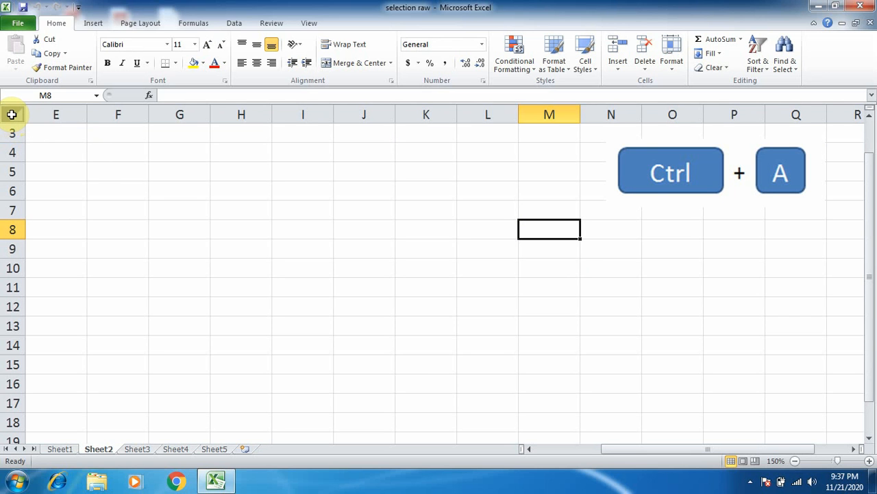
{"action": "key", "text": "ctrl+a"}
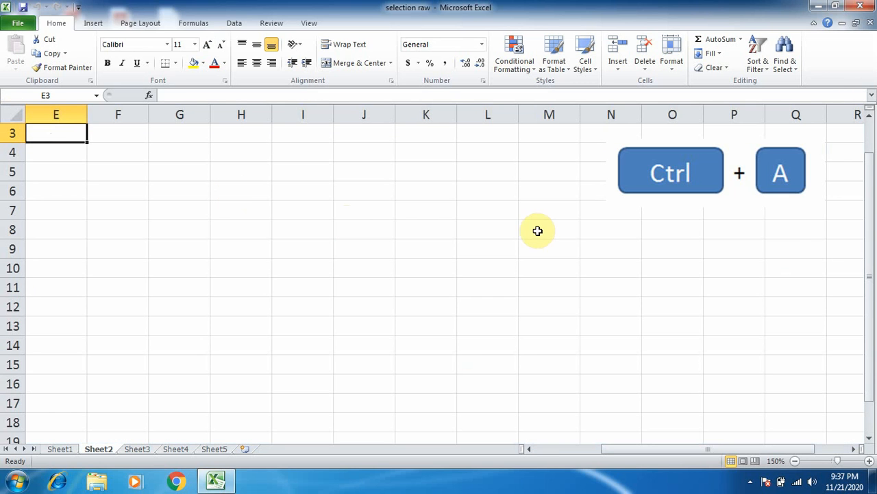
{"action": "mouse_move", "coordinate": [679, 177]}
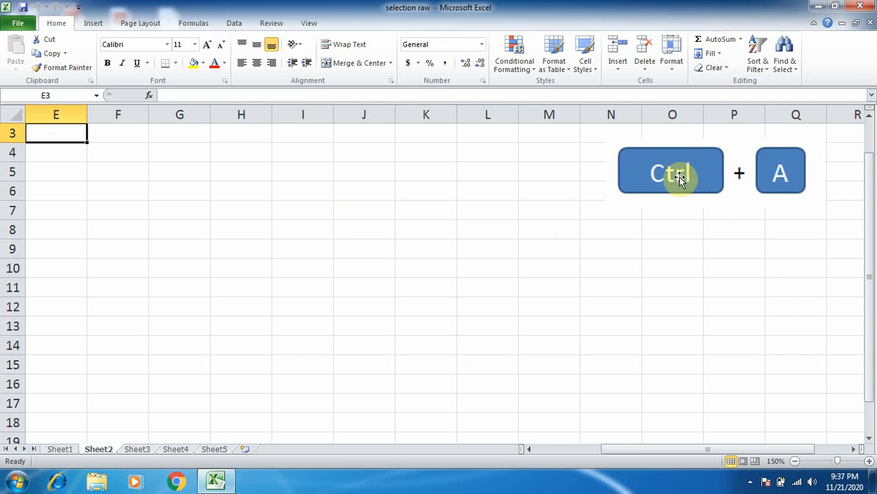
{"action": "mouse_move", "coordinate": [694, 182]}
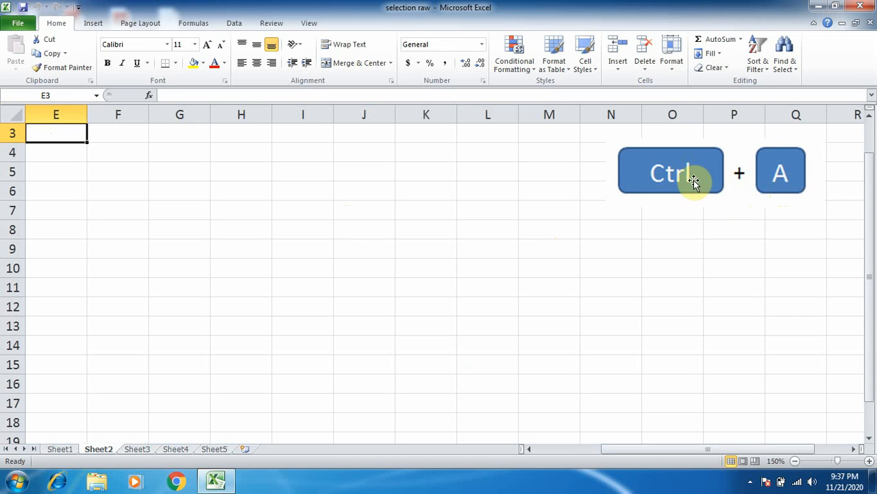
{"action": "mouse_move", "coordinate": [278, 106]}
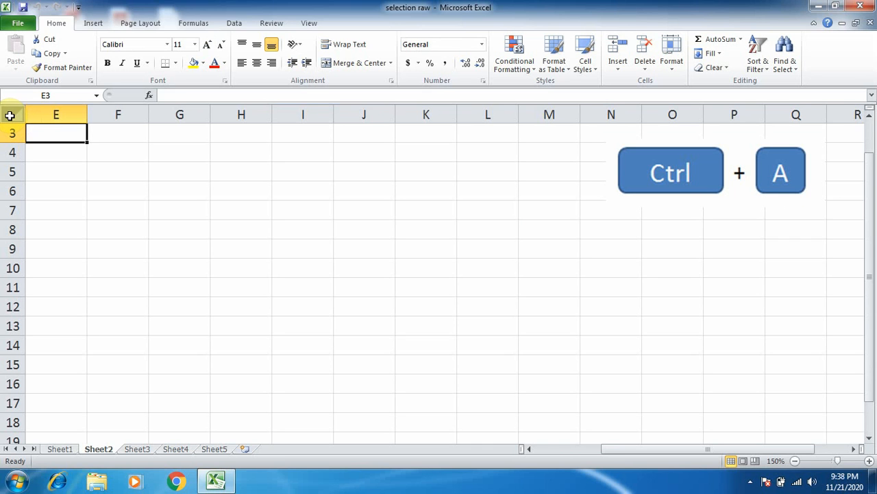
{"action": "mouse_move", "coordinate": [116, 170]}
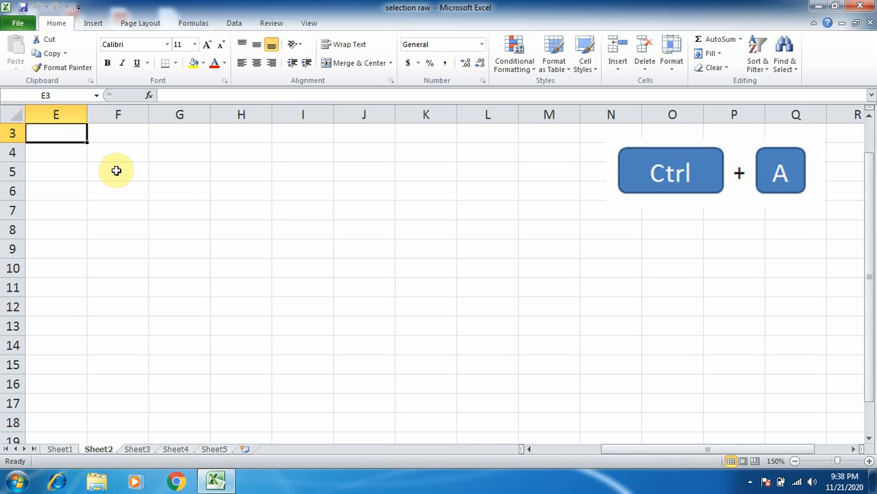